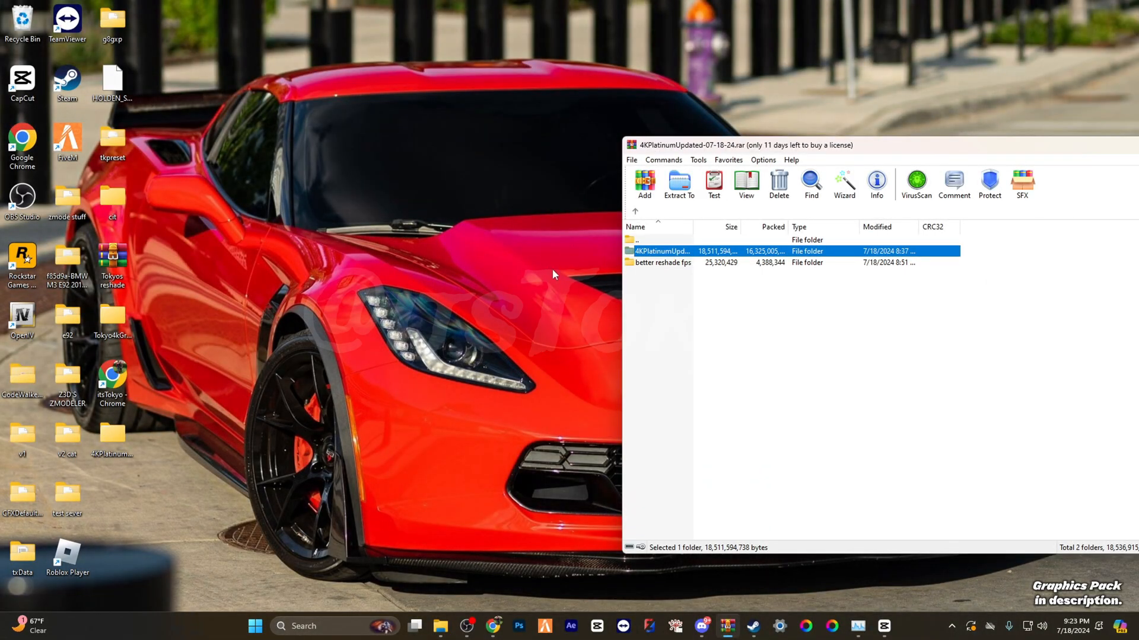
pyautogui.moveTo(681, 263)
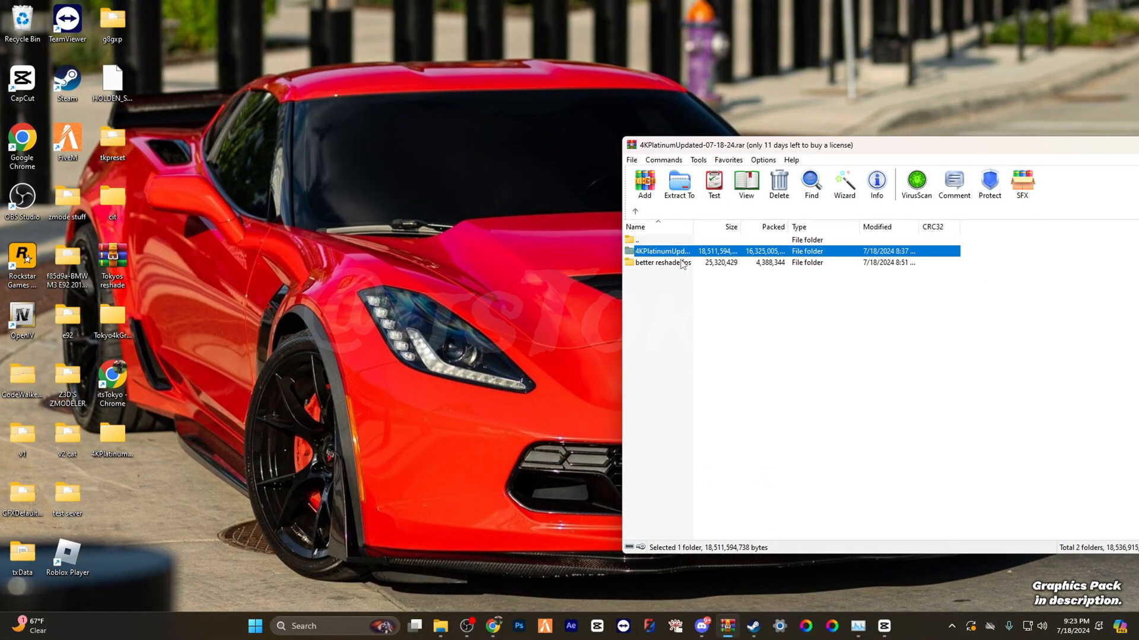
# Step: Show the pack's enb folder in WinRAR and the Grand Theft Auto V install folder via Steam's Browse local files
pyautogui.doubleClick(661, 250)
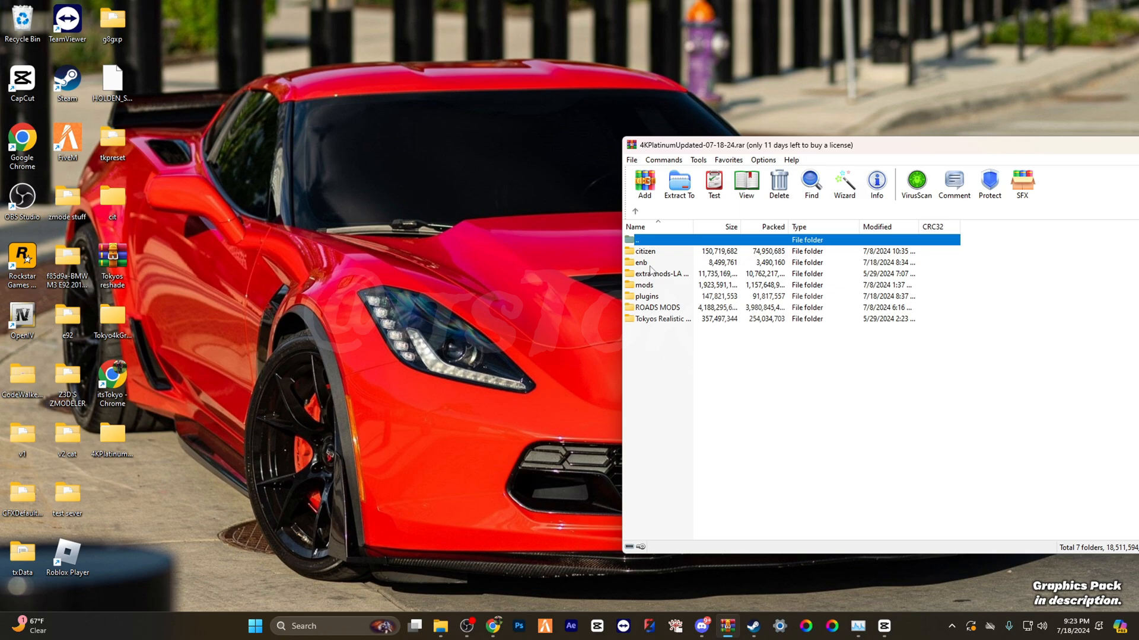
pyautogui.doubleClick(642, 262)
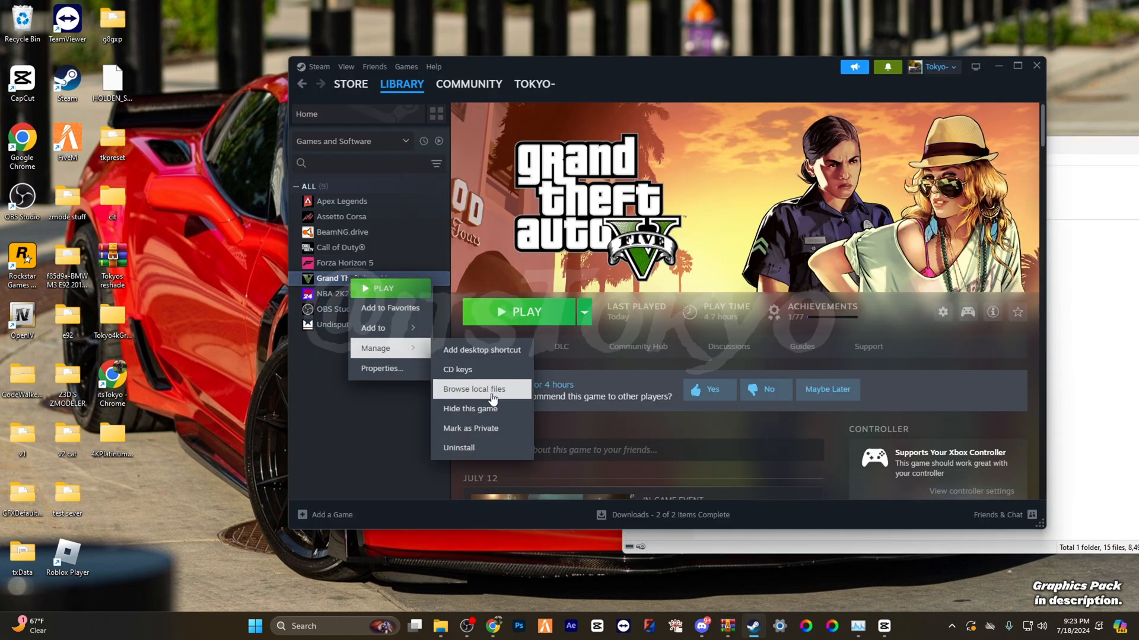
pyautogui.click(473, 389)
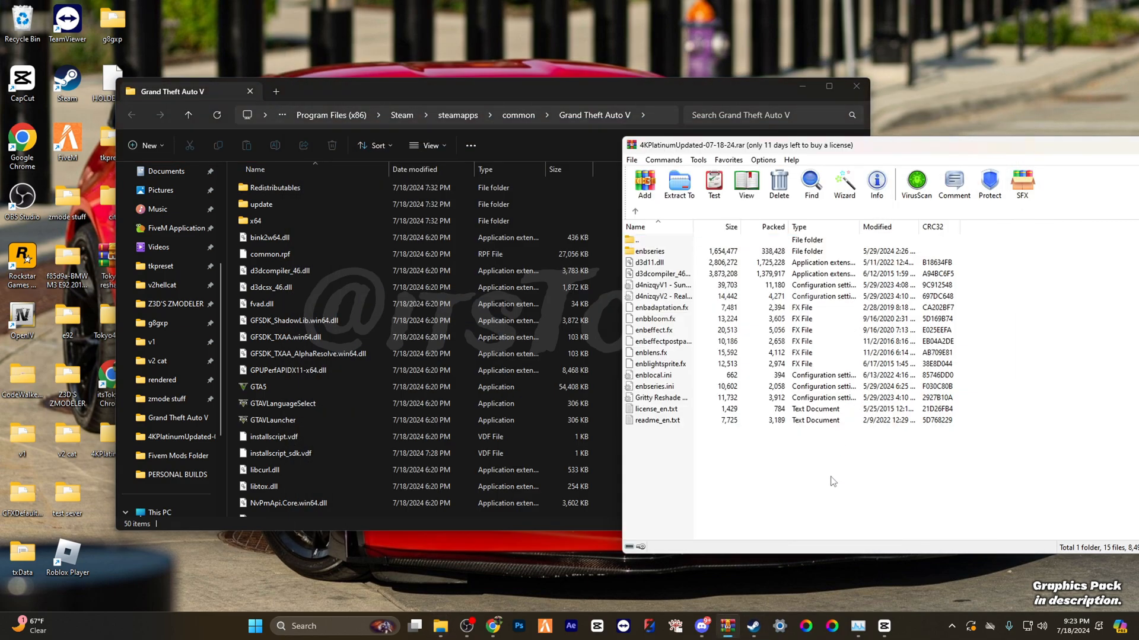
# Step: Put all ENB files into the GTA V folder, then target Grand Theft Auto V in ReShade Setup and pass the effects choice
pyautogui.press('ctrl+a')
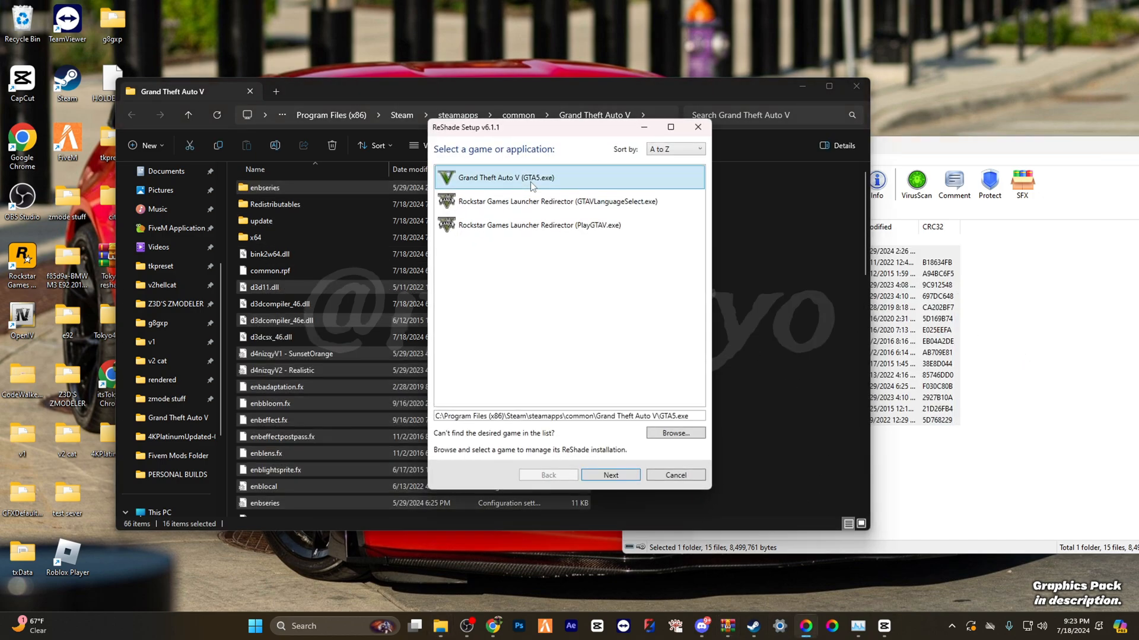
pyautogui.click(610, 474)
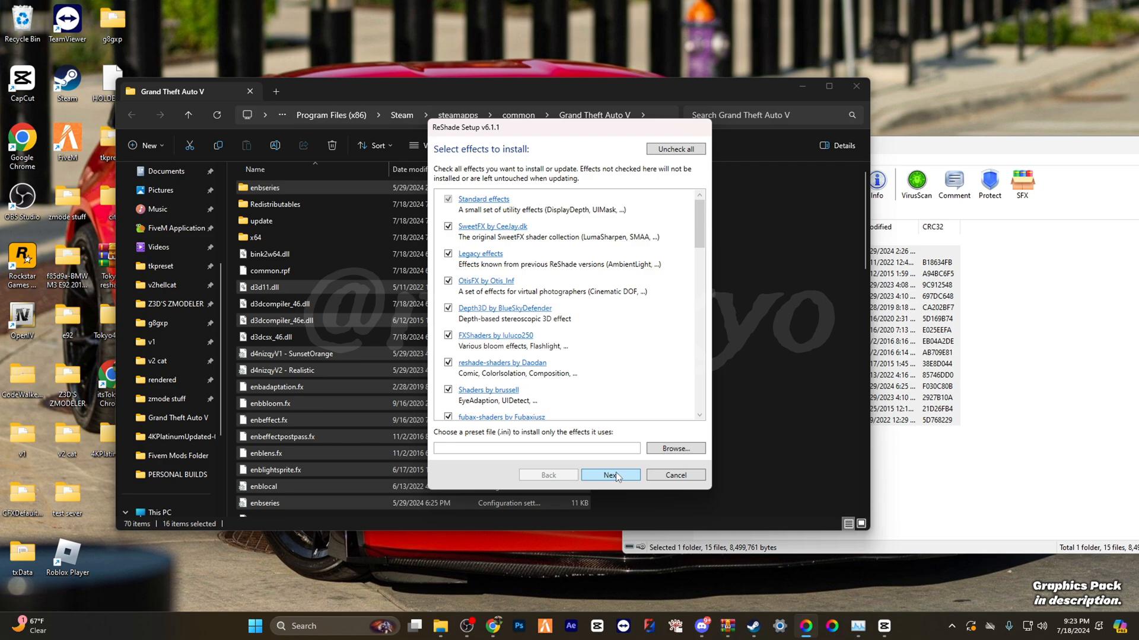
pyautogui.click(609, 475)
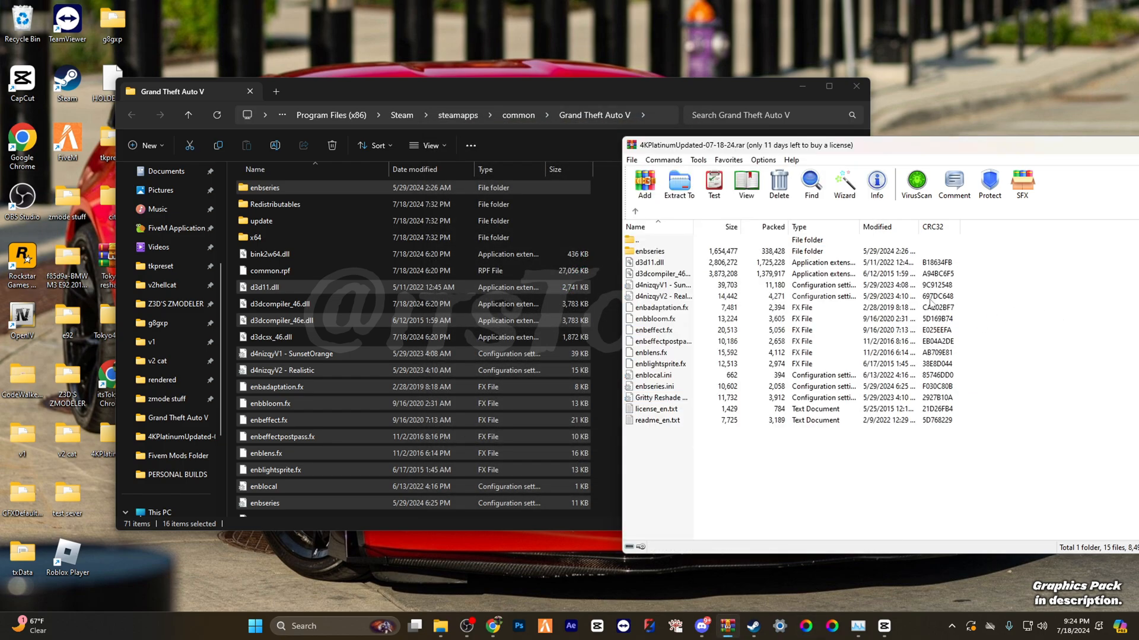
pyautogui.moveTo(157, 246)
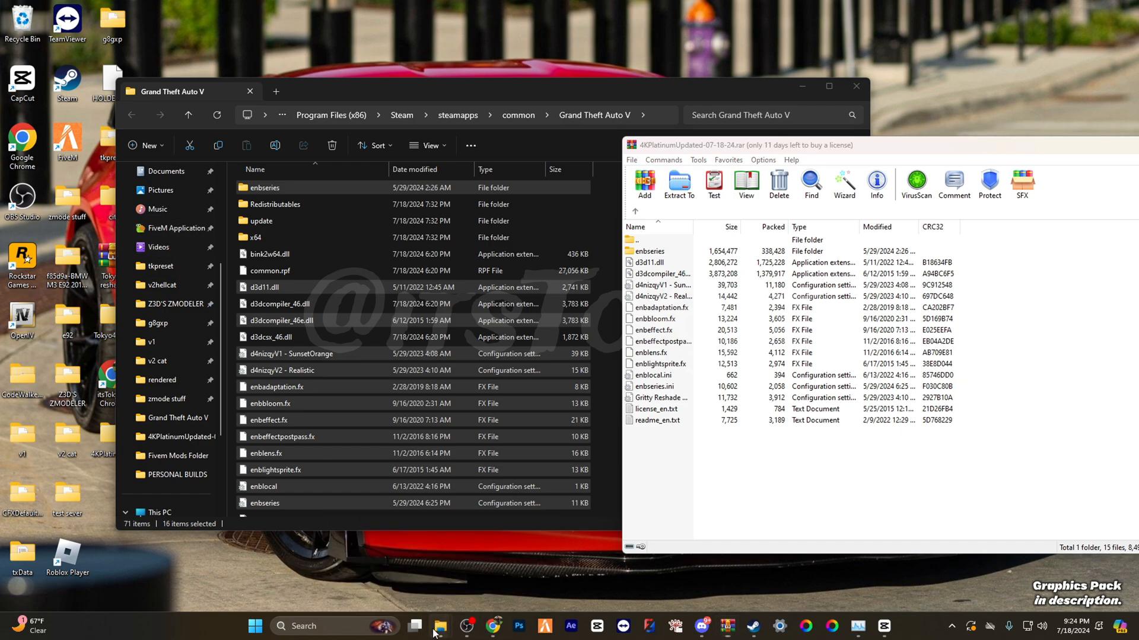
# Step: Show FiveM Application Data\plugins in a second Explorer window beside the pack's plugins folder in WinRAR
pyautogui.rightClick(437, 626)
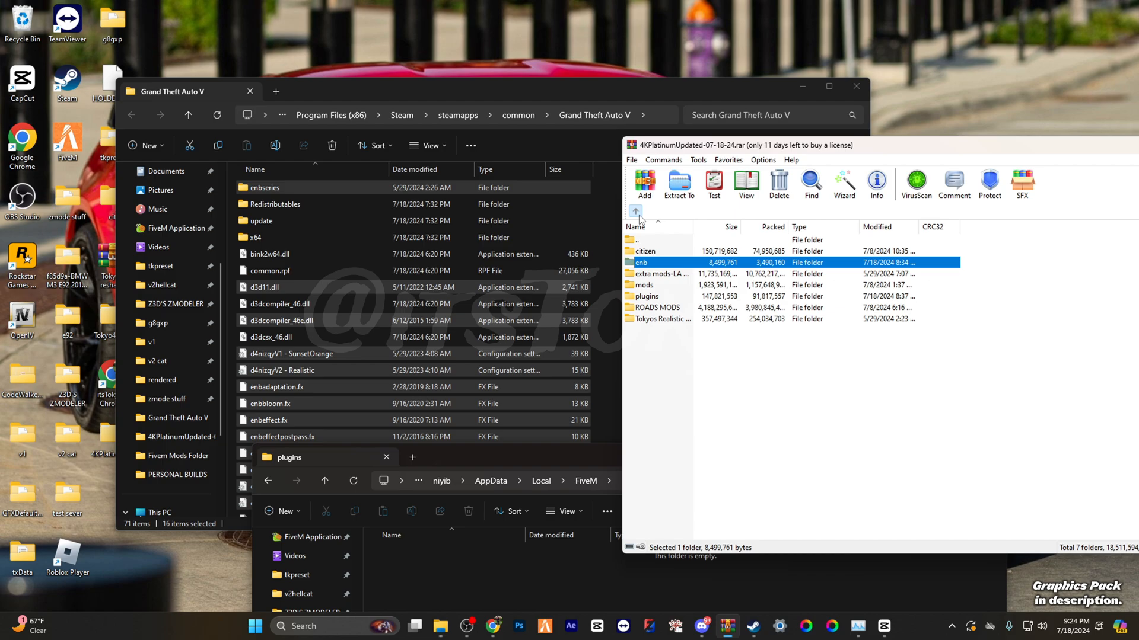
pyautogui.click(647, 296)
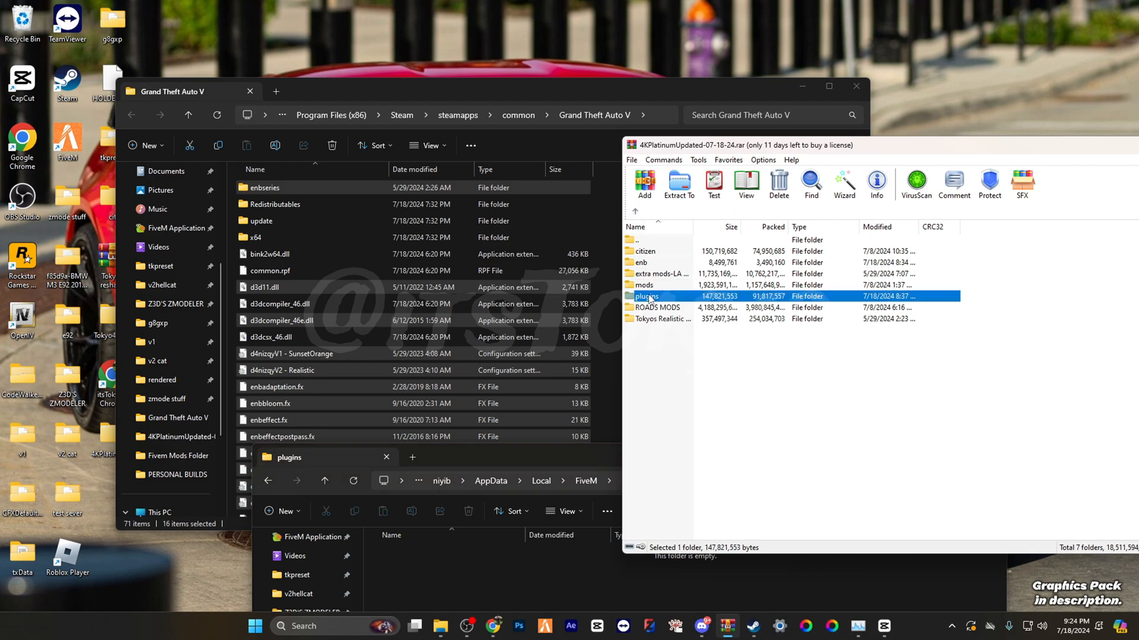
pyautogui.doubleClick(647, 297)
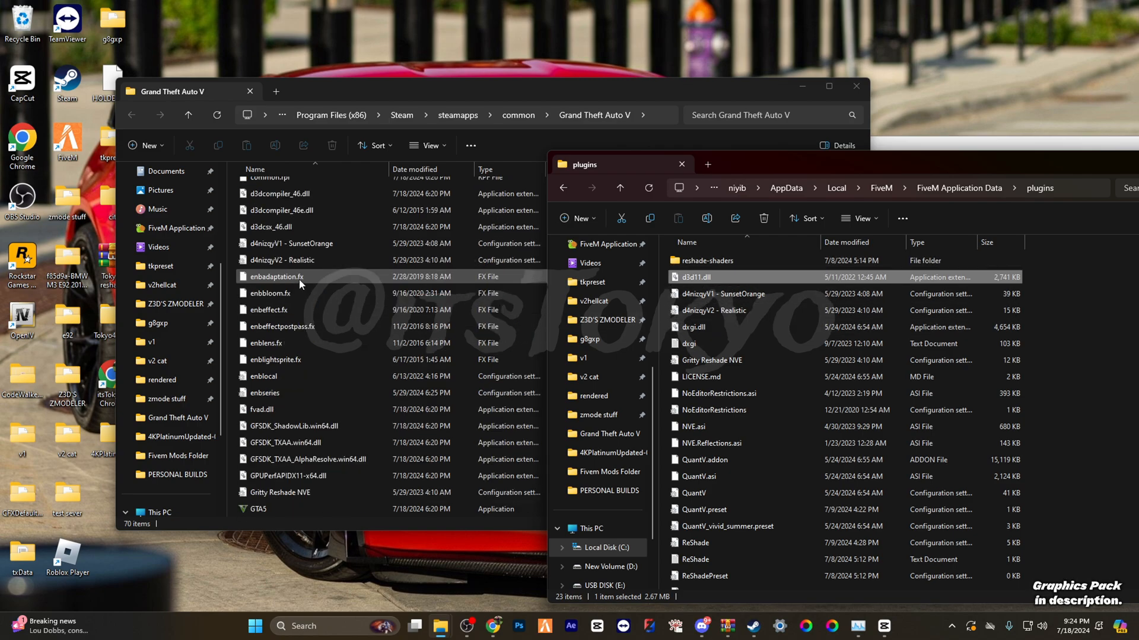
pyautogui.scroll(-3)
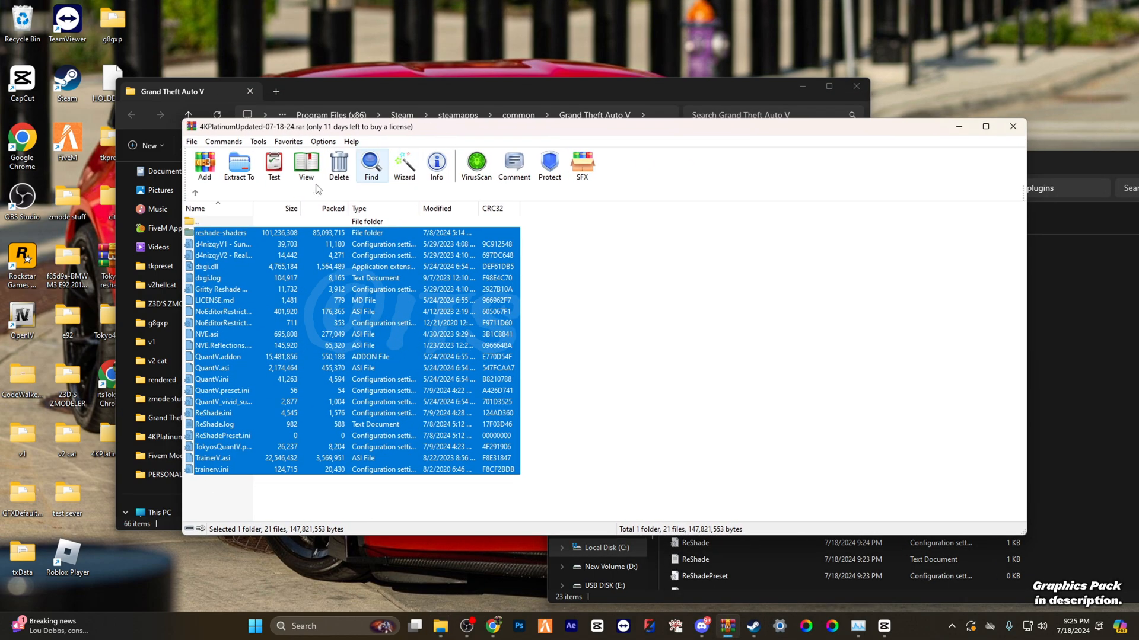
# Step: Copy the pack's plugins files into FiveM's plugins folder, replacing the existing files
pyautogui.click(194, 192)
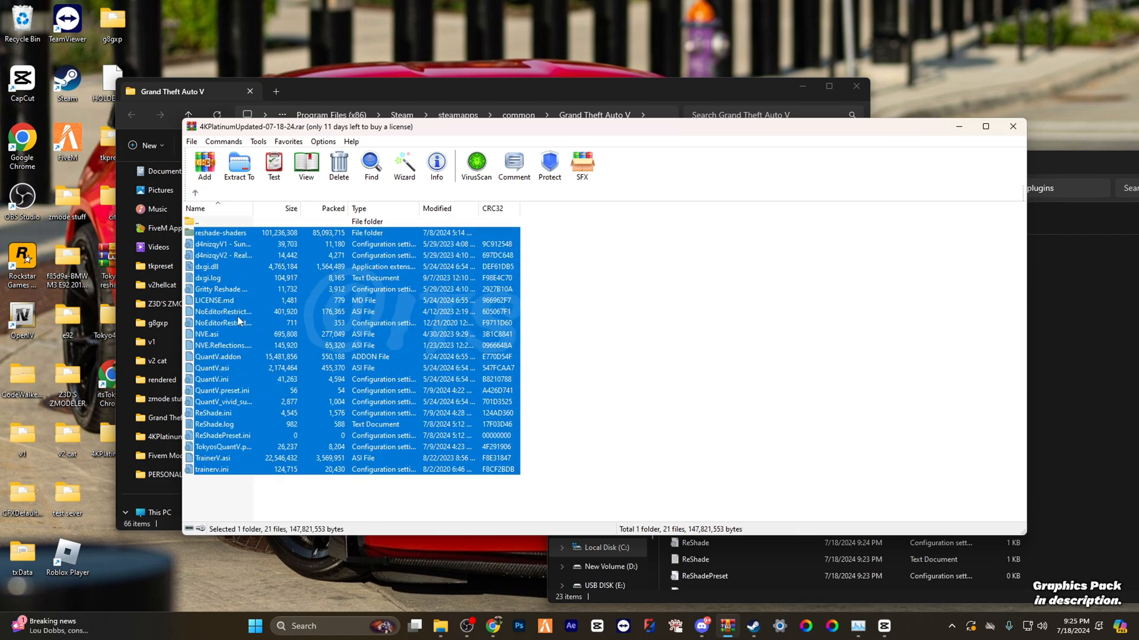
pyautogui.click(239, 165)
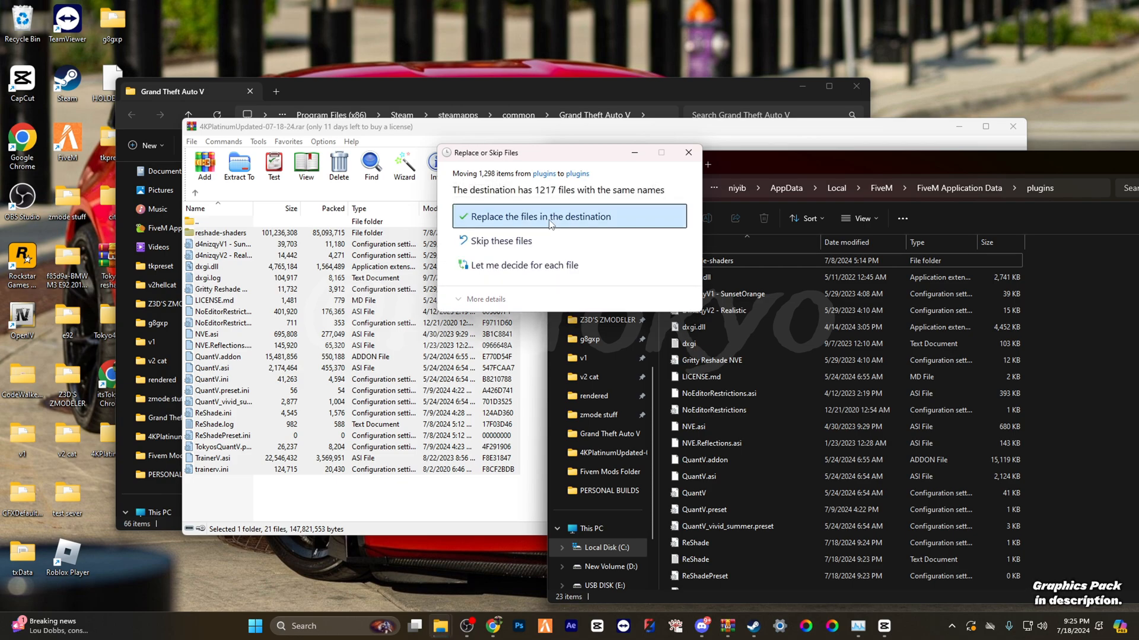
pyautogui.click(540, 216)
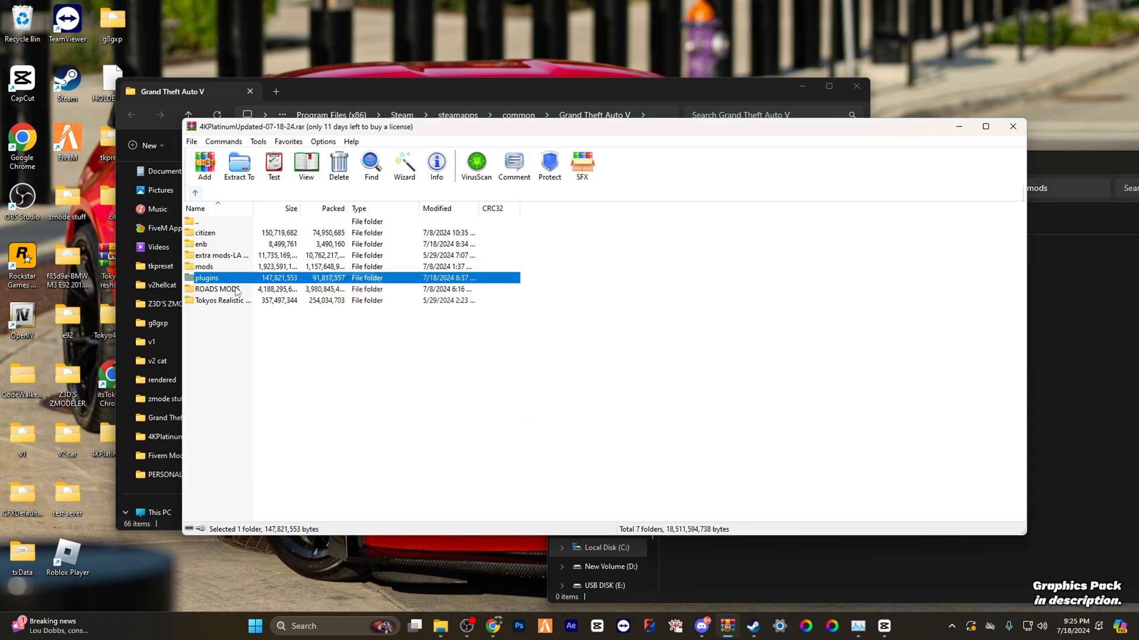
# Step: Copy the pack's mods RPF files into FiveM's mods folder under FiveM Application Data
pyautogui.doubleClick(207, 278)
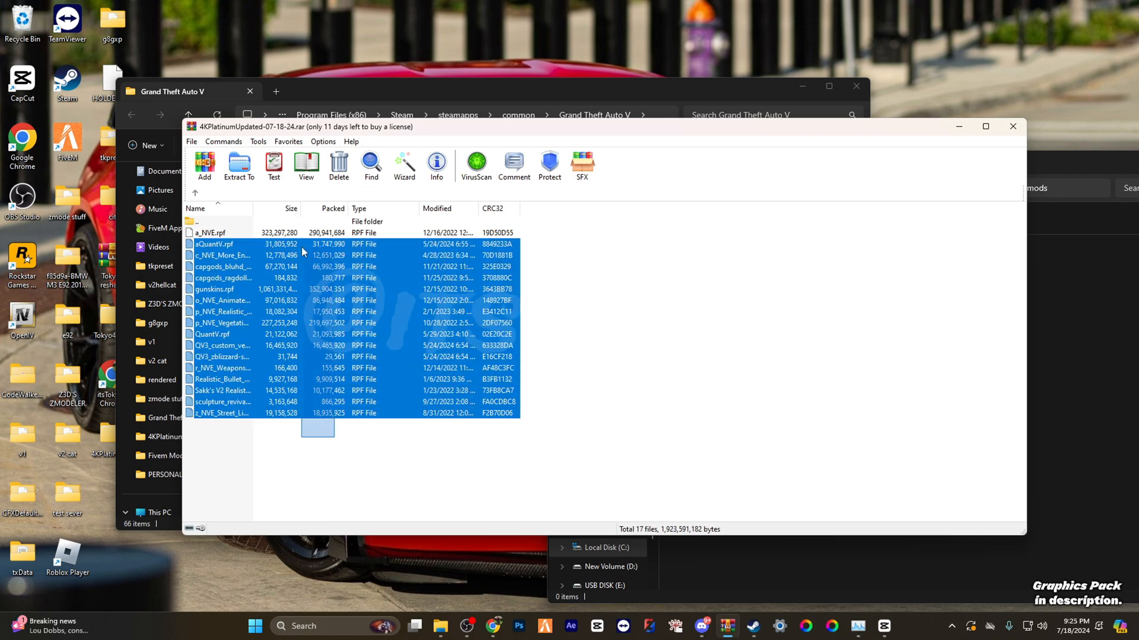
pyautogui.click(239, 164)
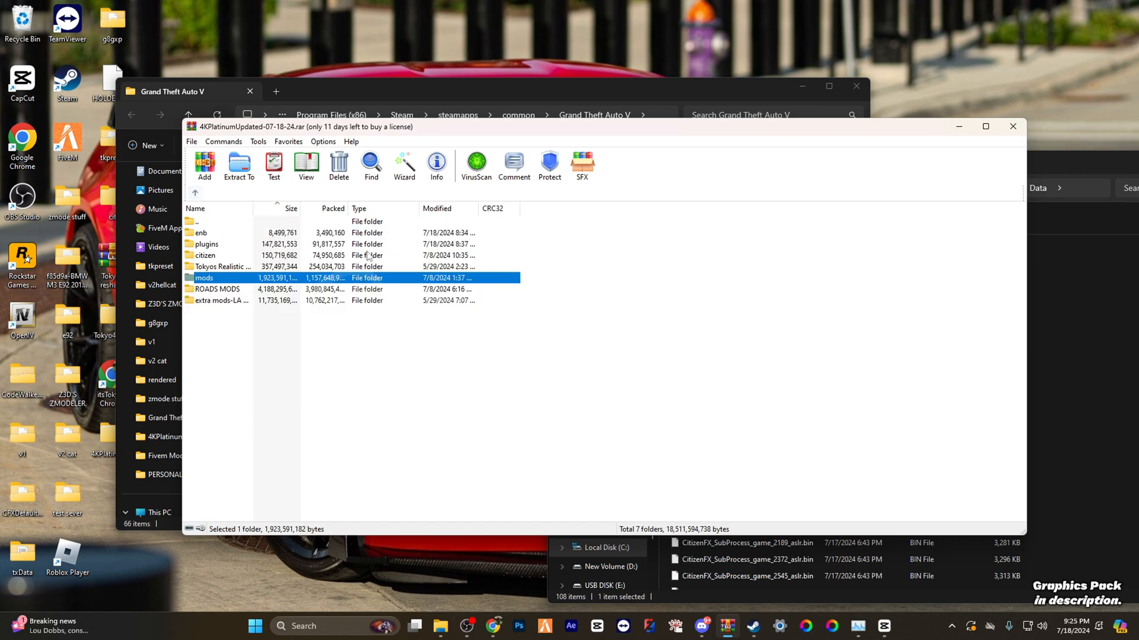
pyautogui.click(205, 255)
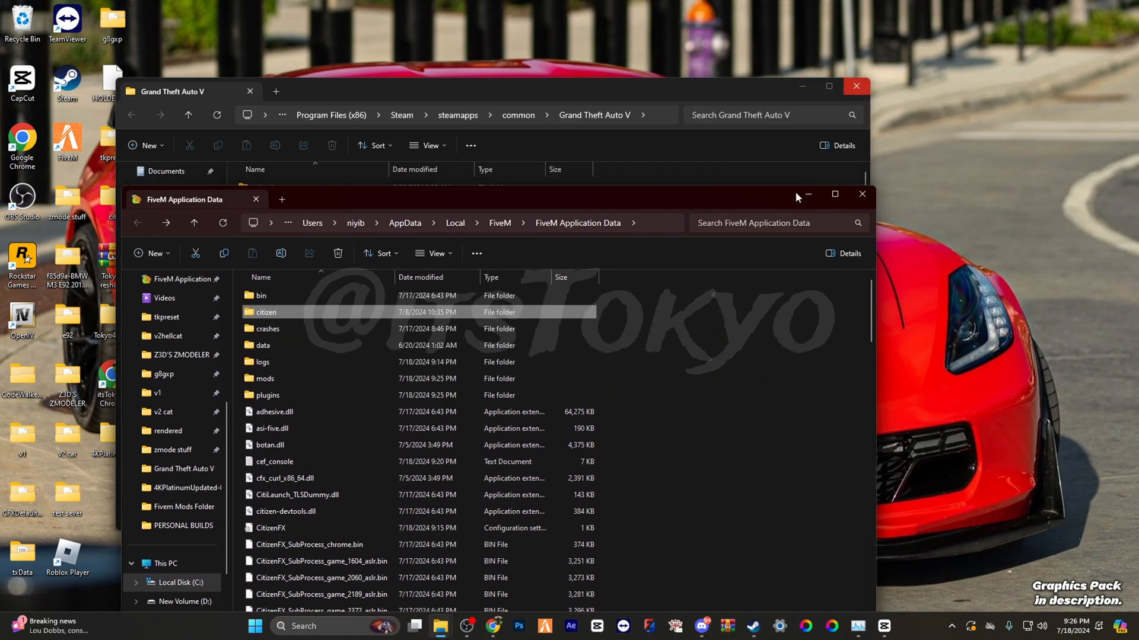
# Step: Install ReShade for Grand Theft Auto V with DirectX 10/11/12 and all effect packs unchecked, reaching 'Successfully installed'
pyautogui.click(861, 194)
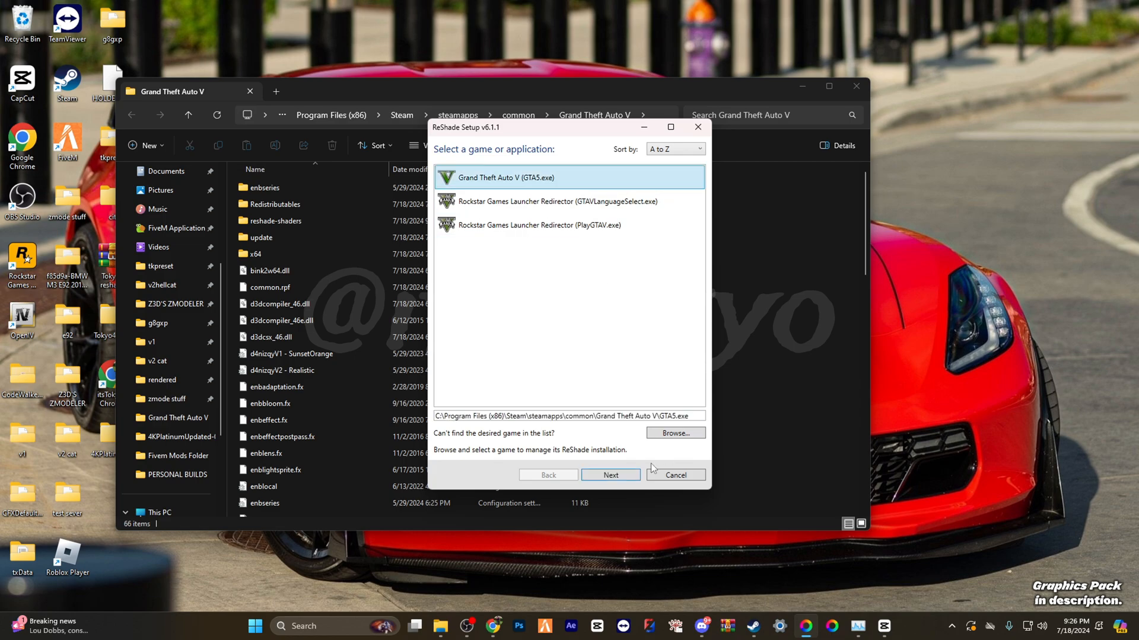
pyautogui.click(611, 474)
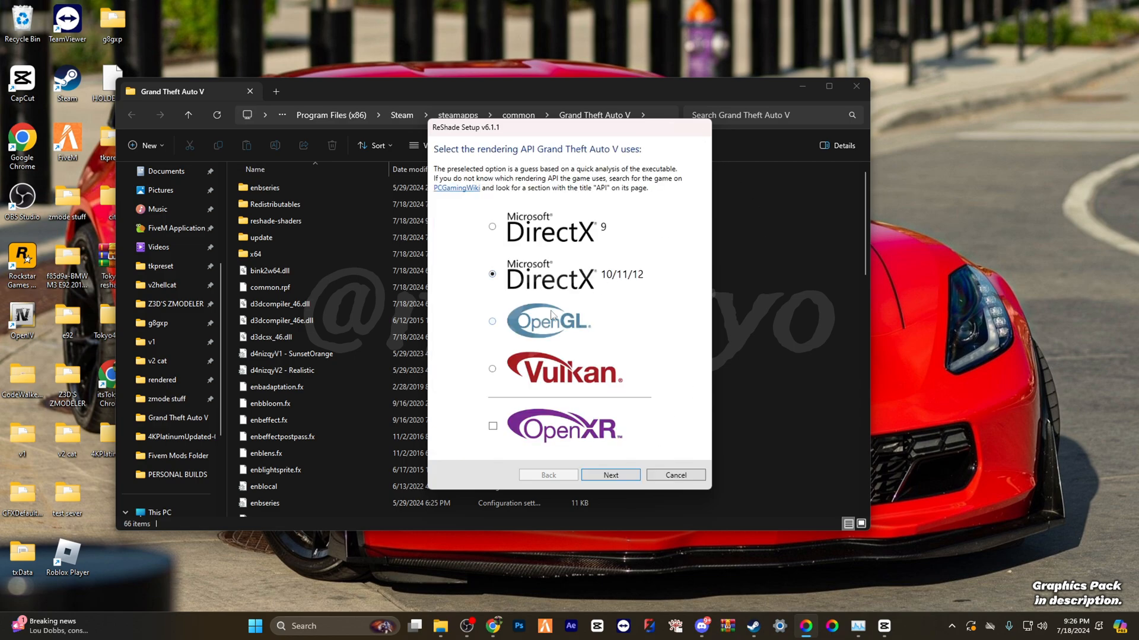
pyautogui.click(610, 475)
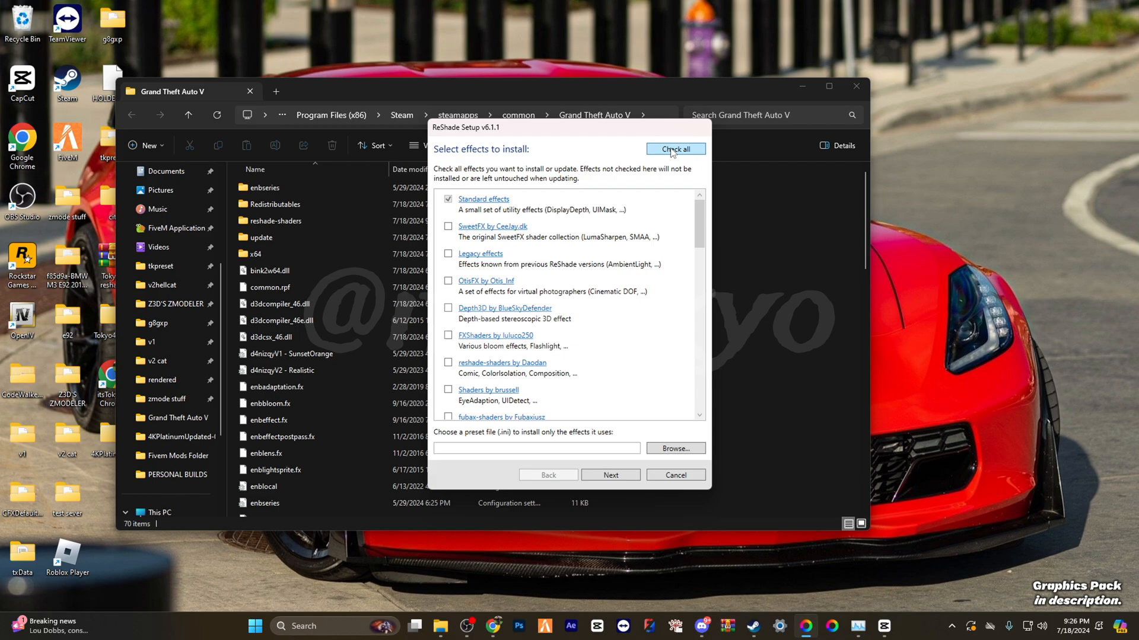
pyautogui.click(610, 475)
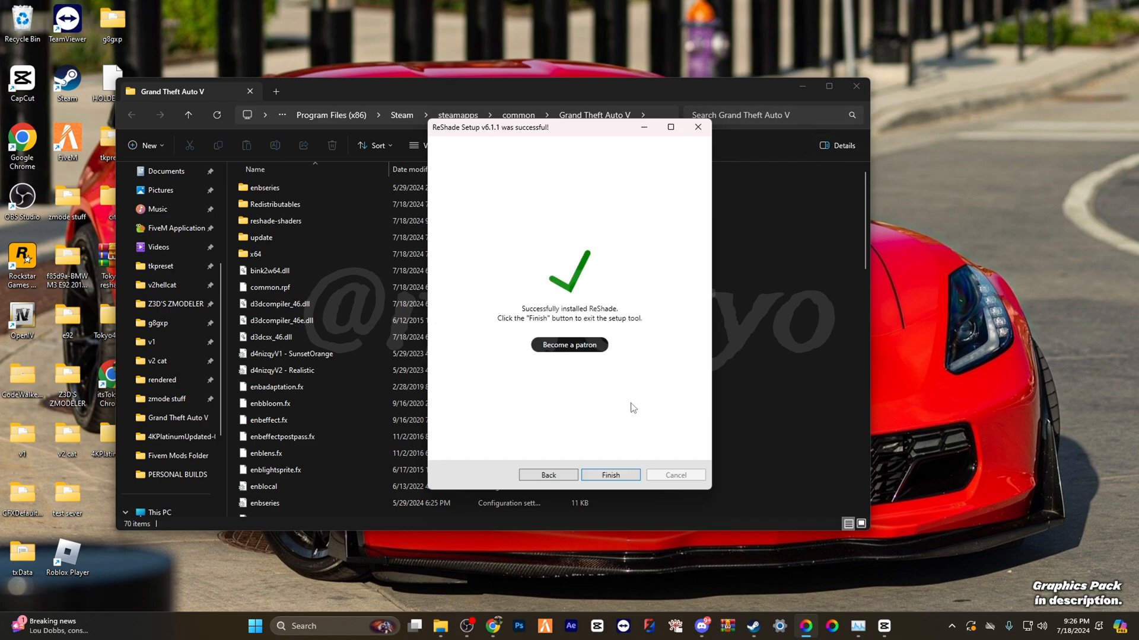
# Step: Finish the ReShade setup and launch FiveM so it starts verifying content
pyautogui.click(609, 475)
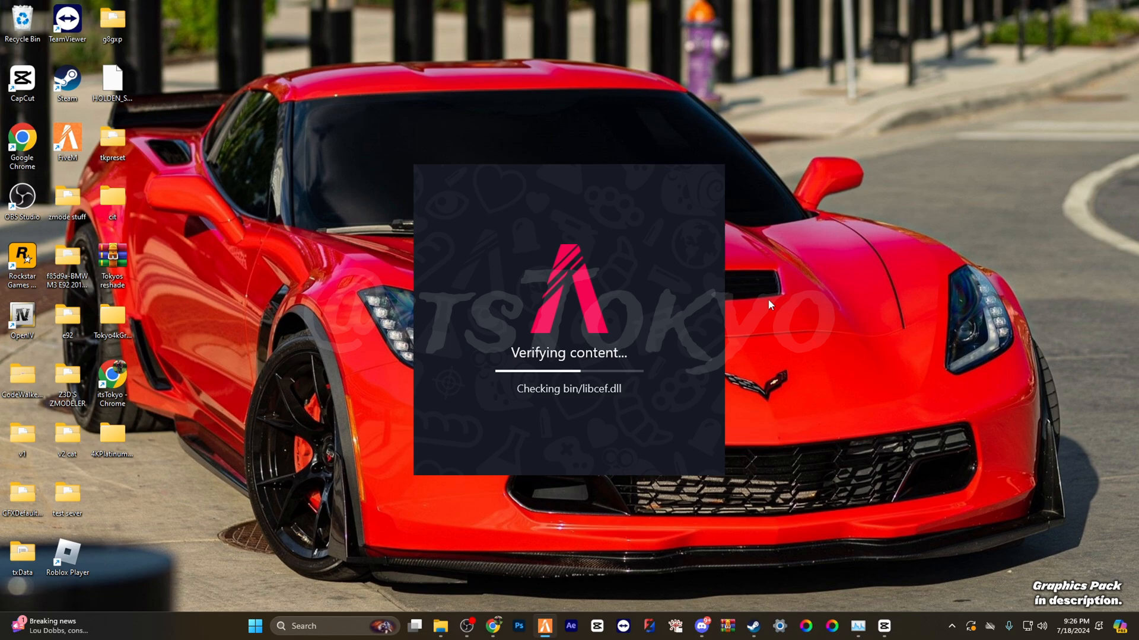
pyautogui.moveTo(927, 283)
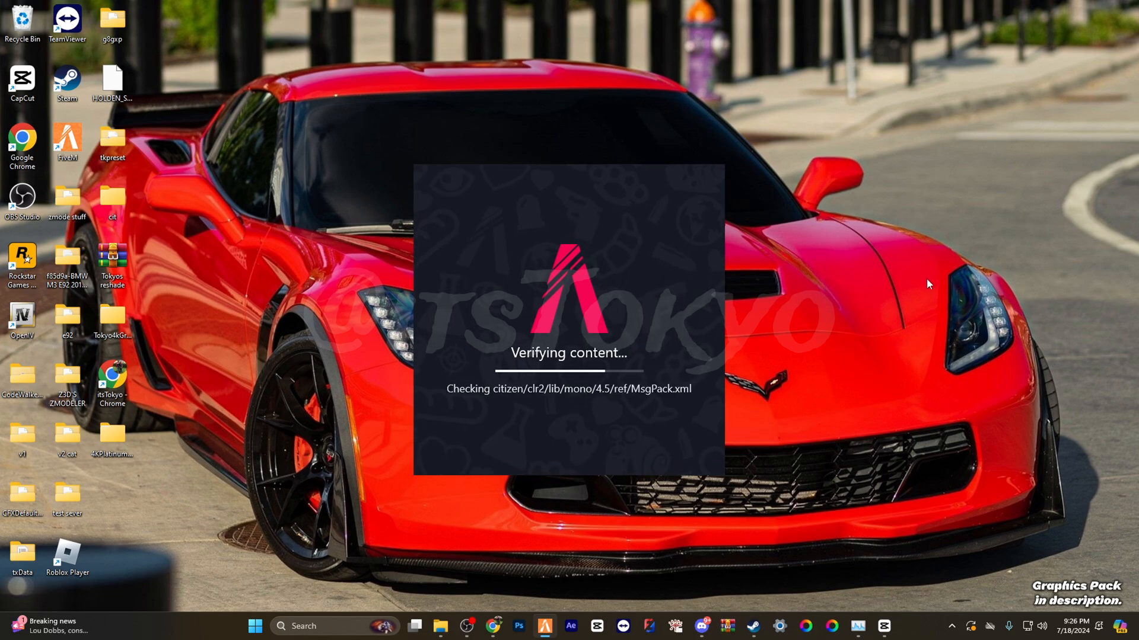